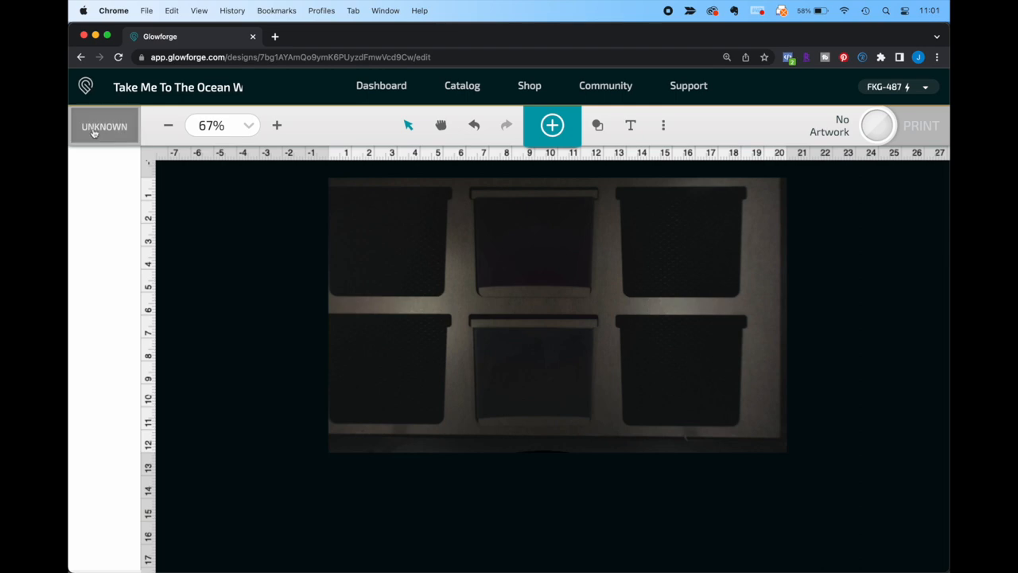
- Add the pork artwork and drag it onto the top-middle silicone sleeve
click(104, 126)
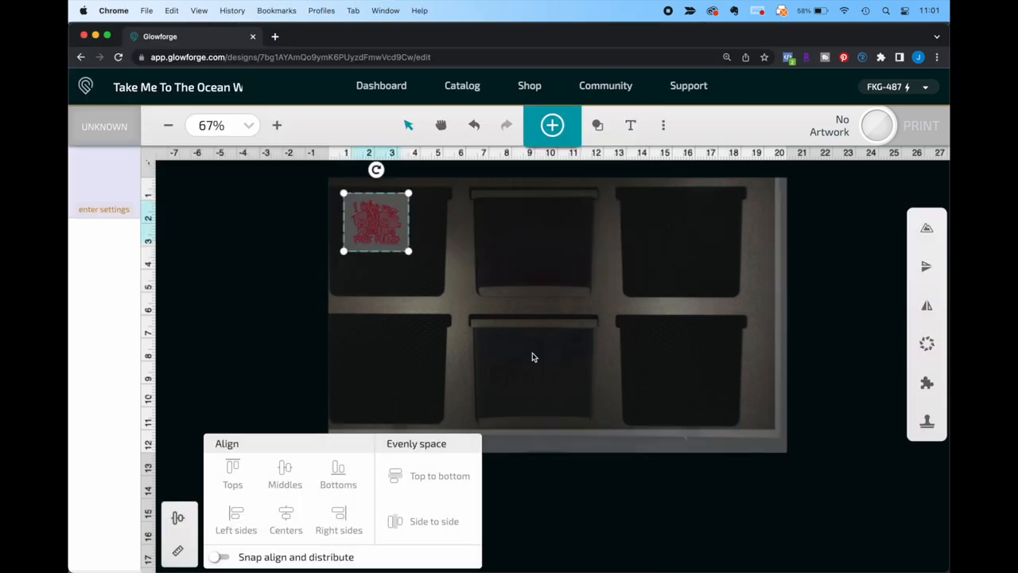
drag(376, 223, 533, 239)
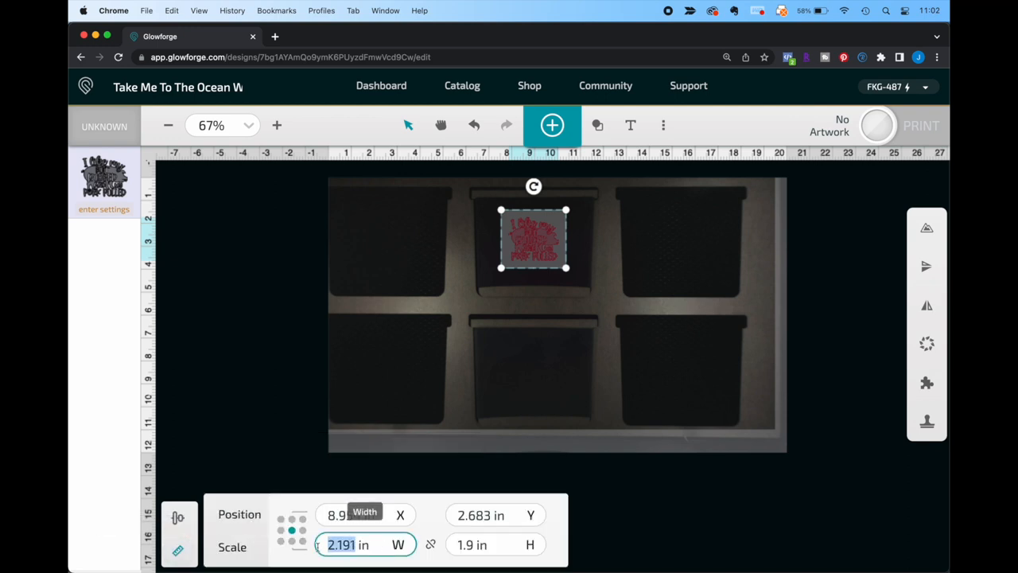
click(496, 544)
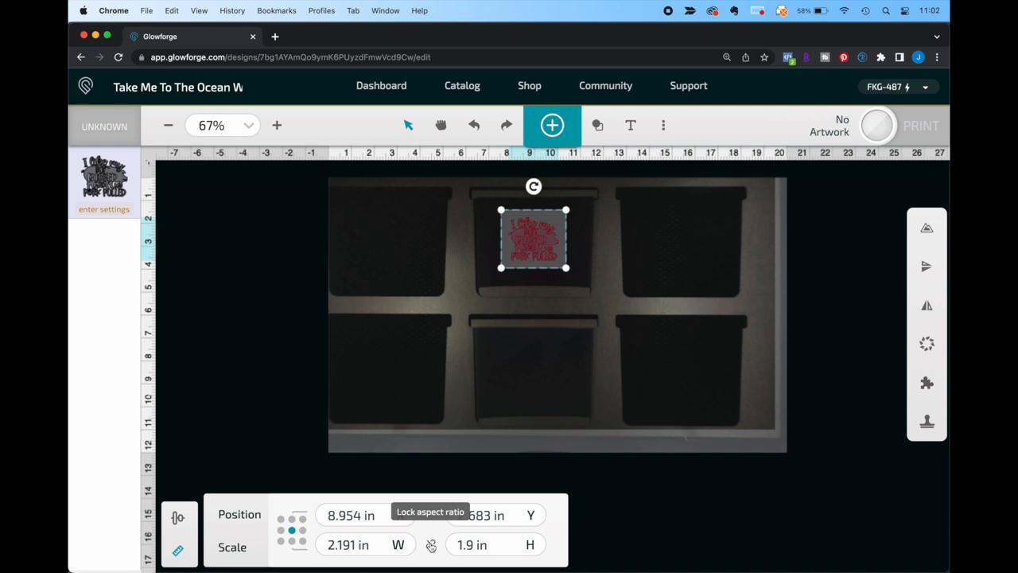
click(432, 549)
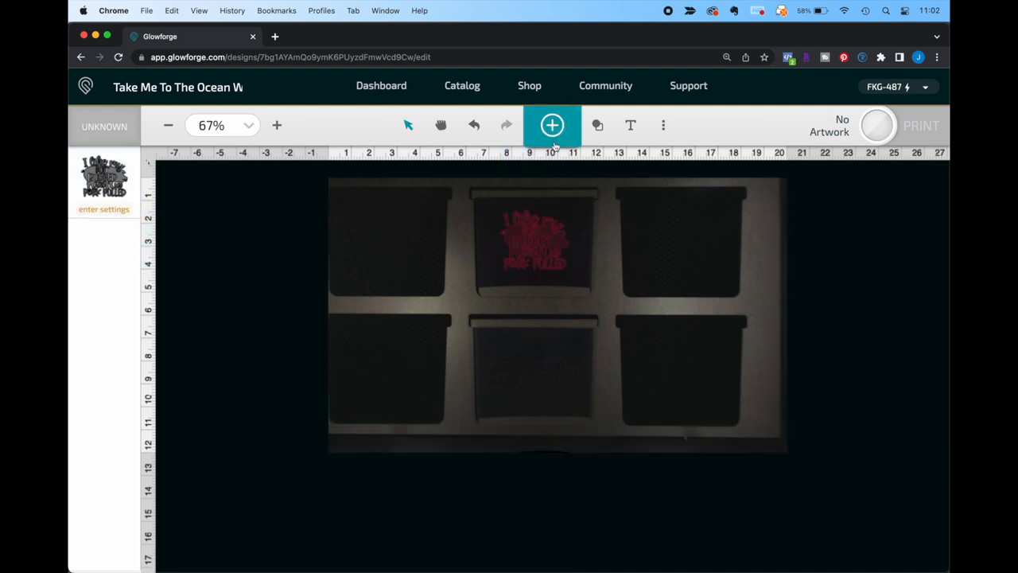
- Add a square shape and stretch it into a rectangle matching the sleeve face
click(552, 125)
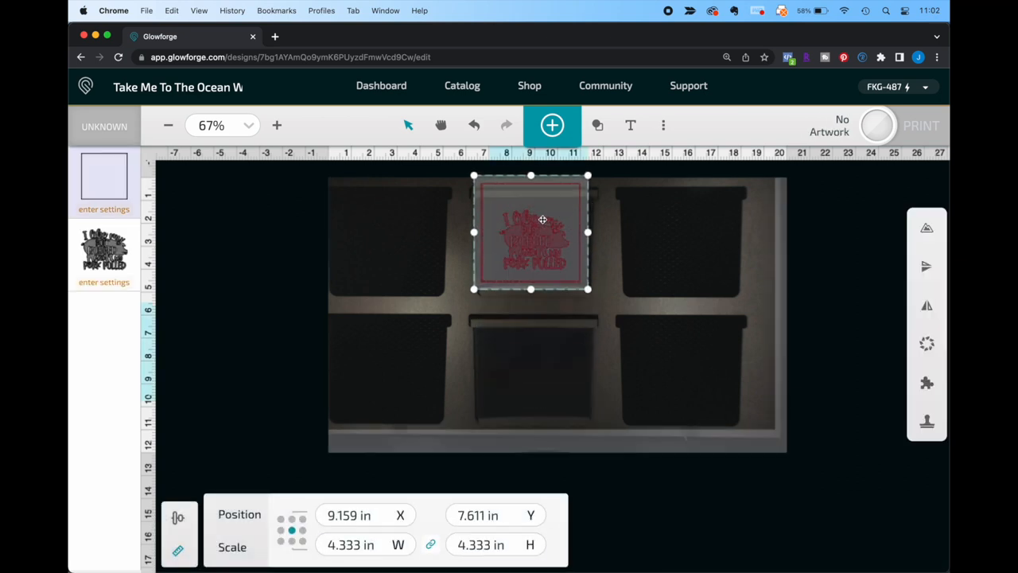
drag(543, 233, 533, 245)
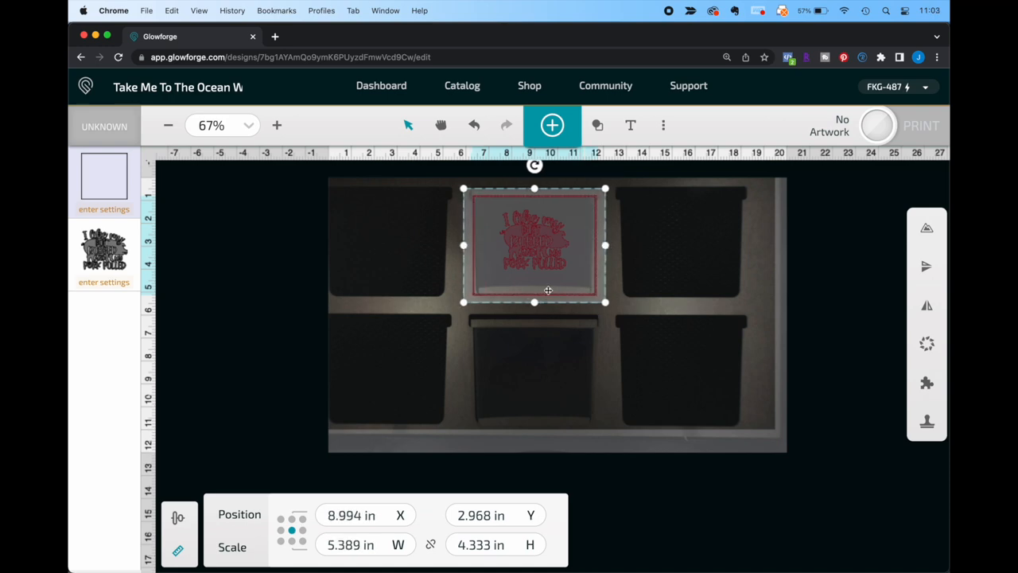
drag(534, 302, 534, 293)
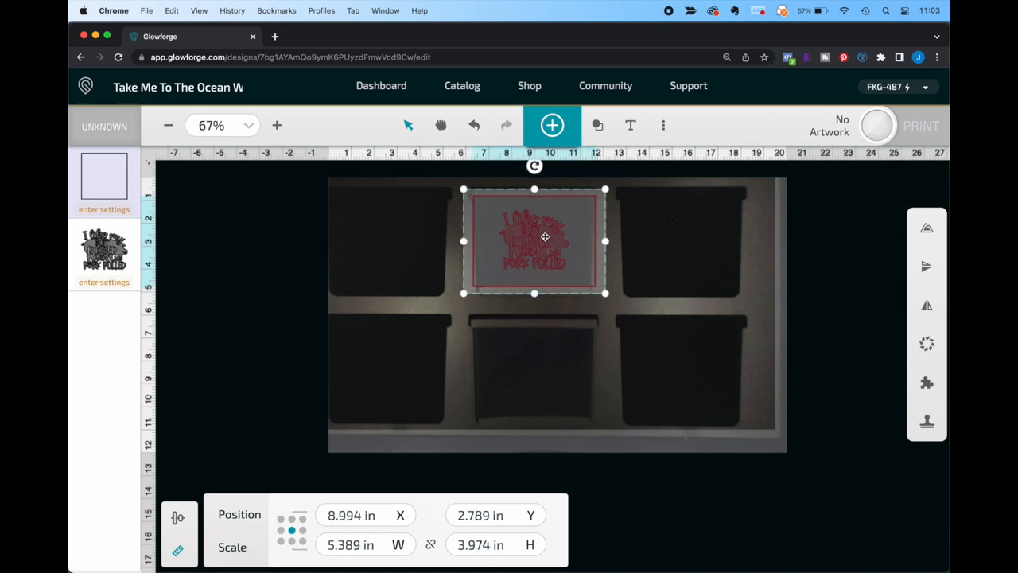
click(179, 516)
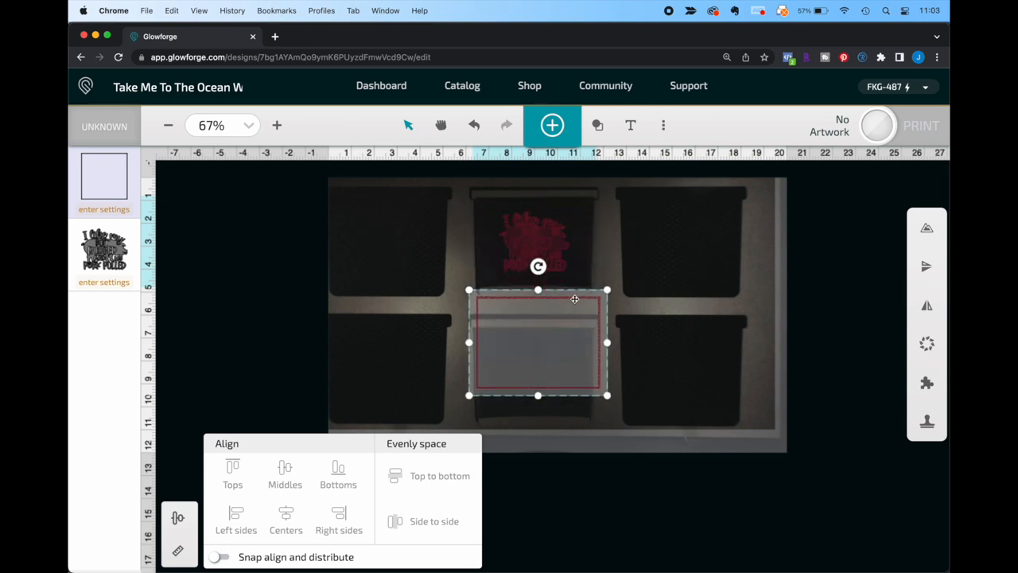
- Move the rectangle over the bottom-middle sleeve and center the wave design within it
drag(538, 342, 533, 372)
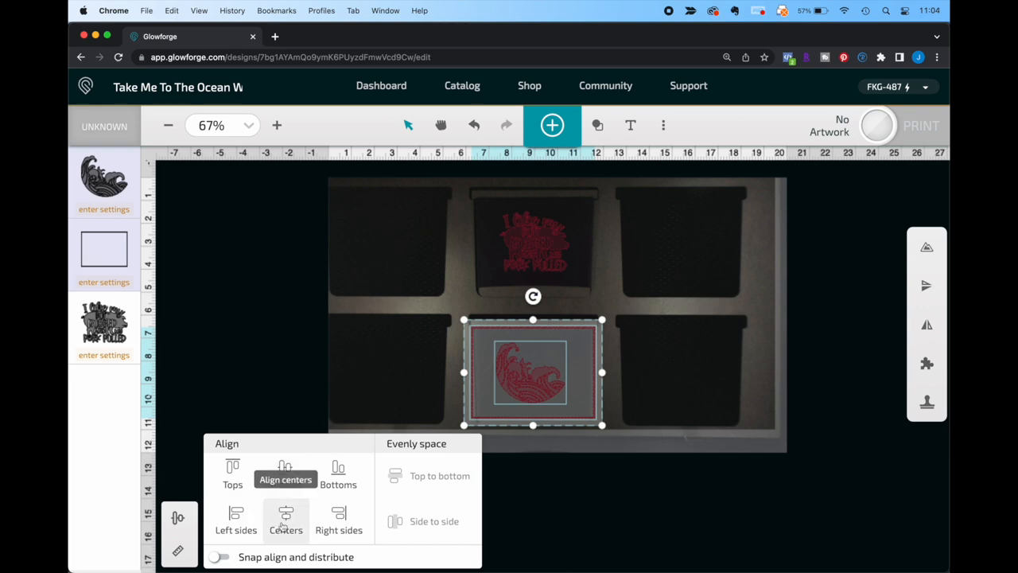
click(286, 521)
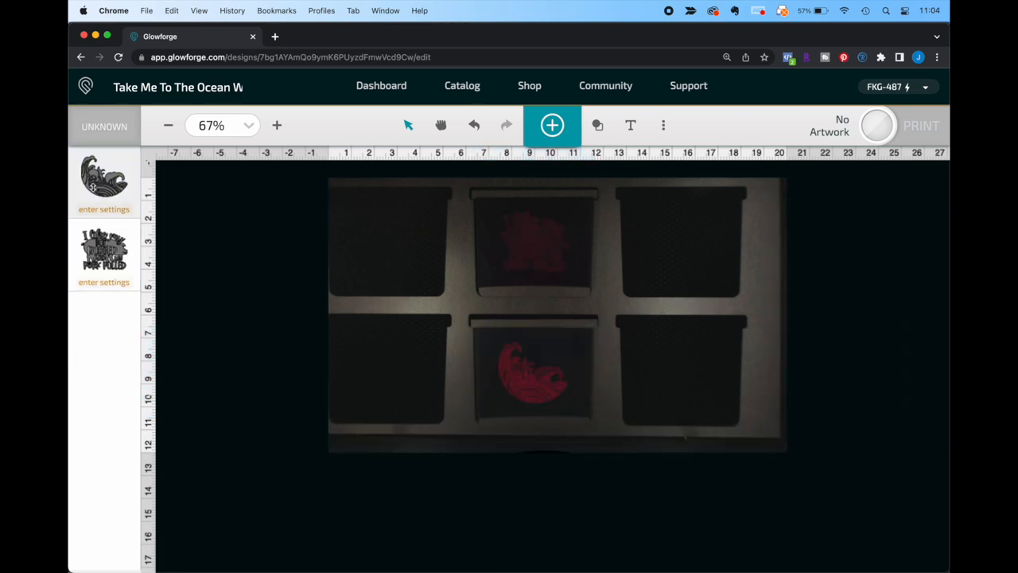
- Apply the 'Silicone Tumblers from JPP' custom setting and start the print
click(104, 179)
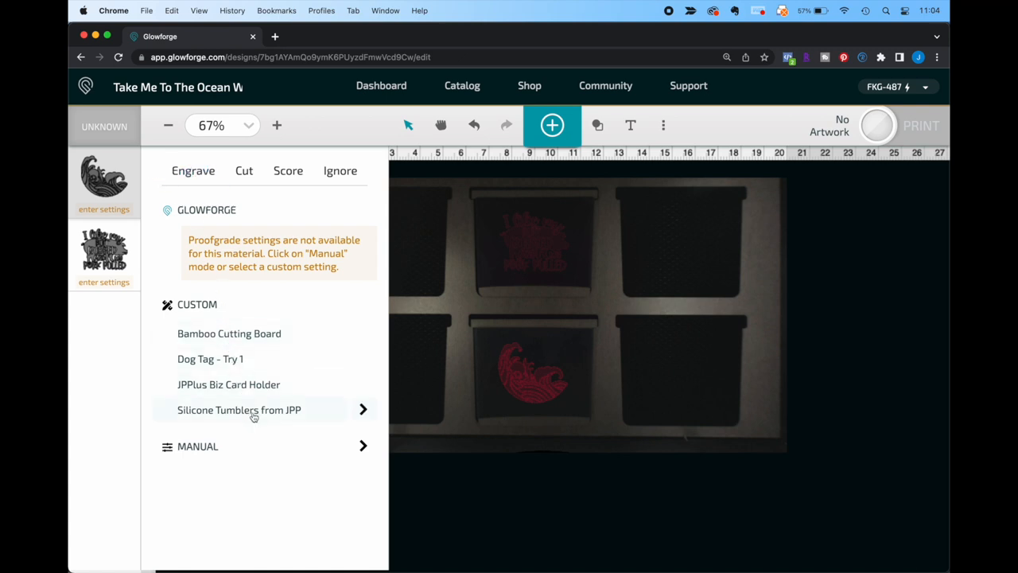
click(239, 409)
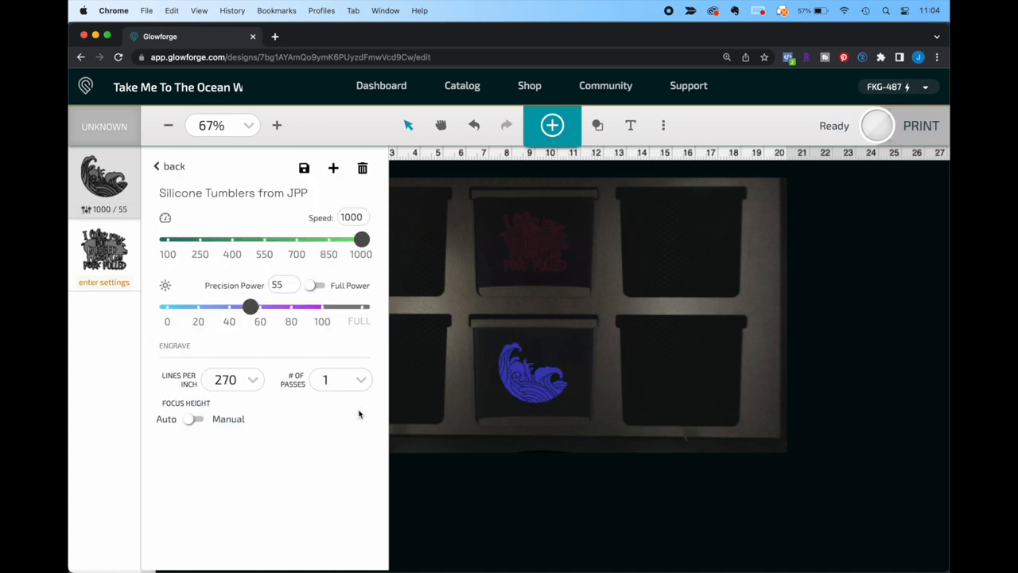
mouse_move(354, 203)
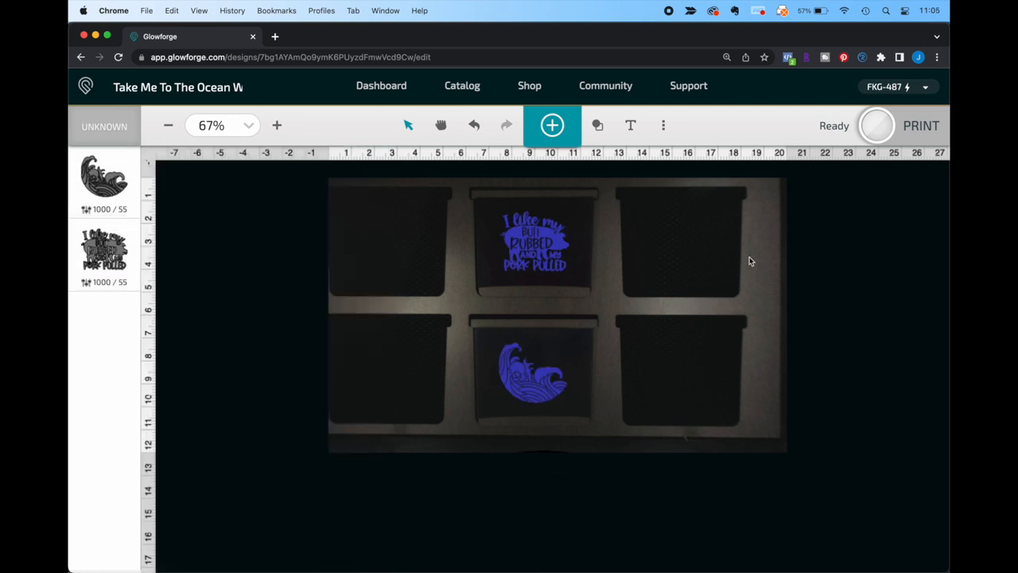
mouse_move(824, 256)
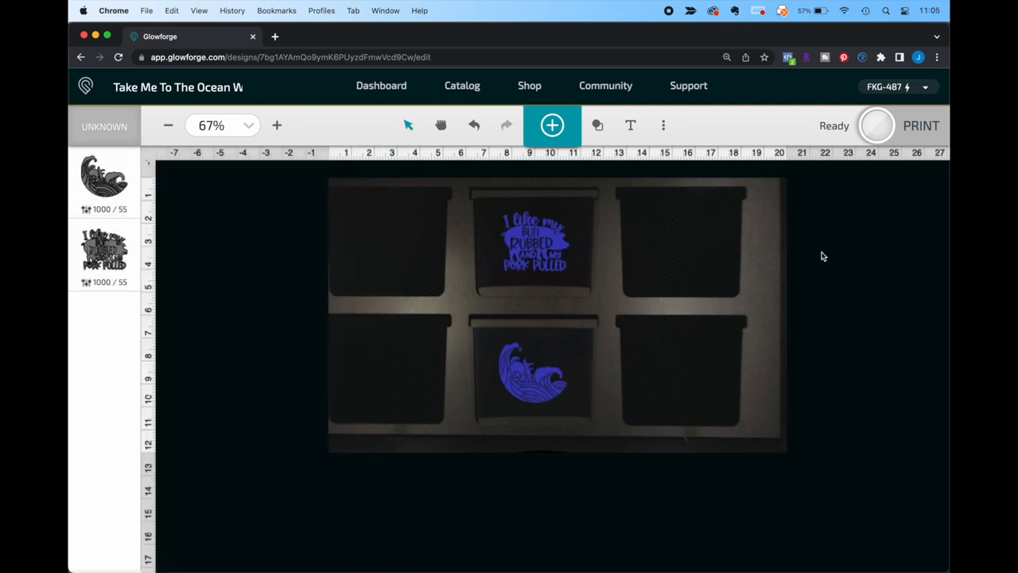
click(920, 125)
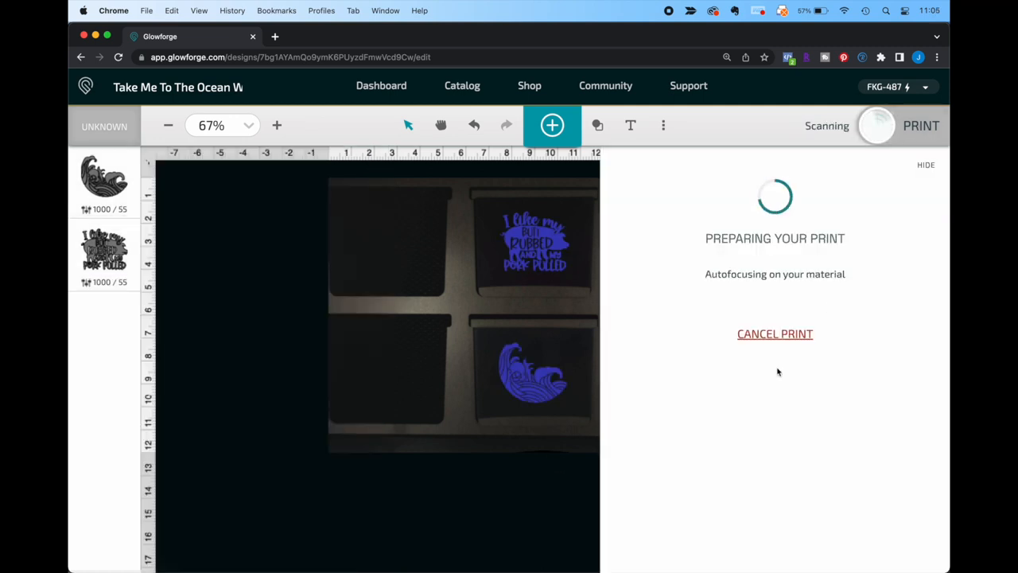